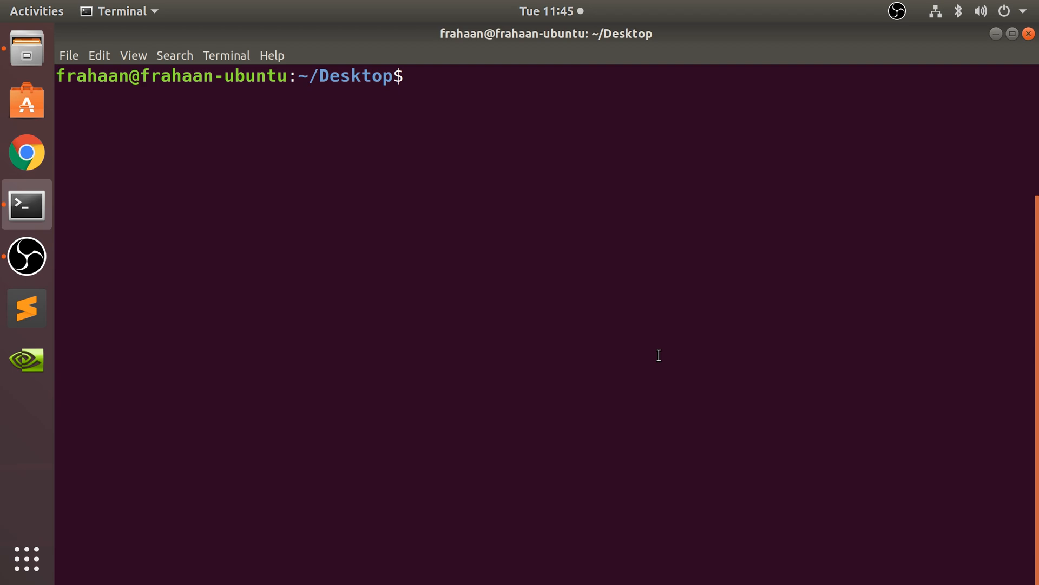
{"action": "type", "text": "ls"}
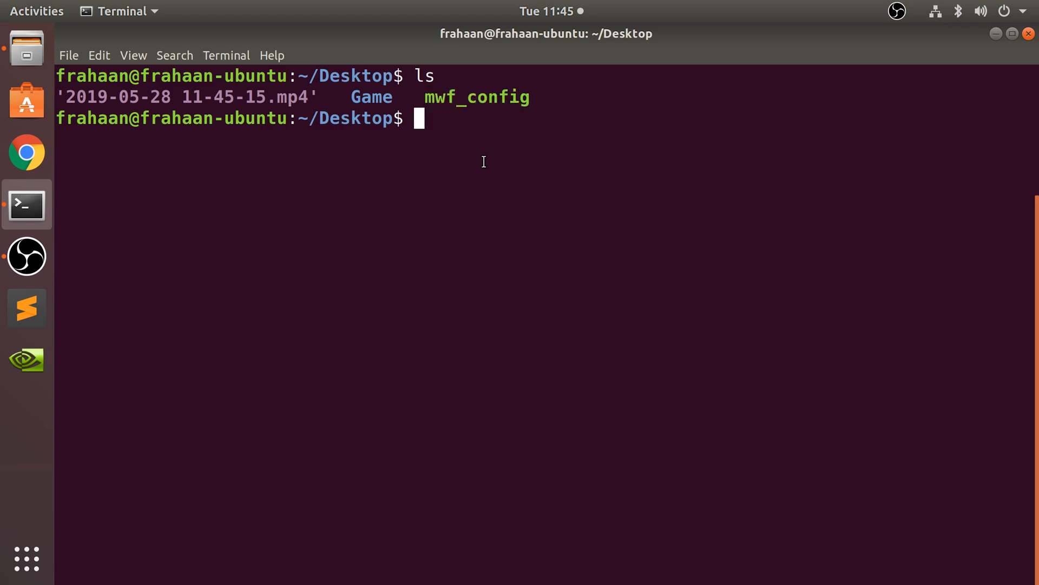